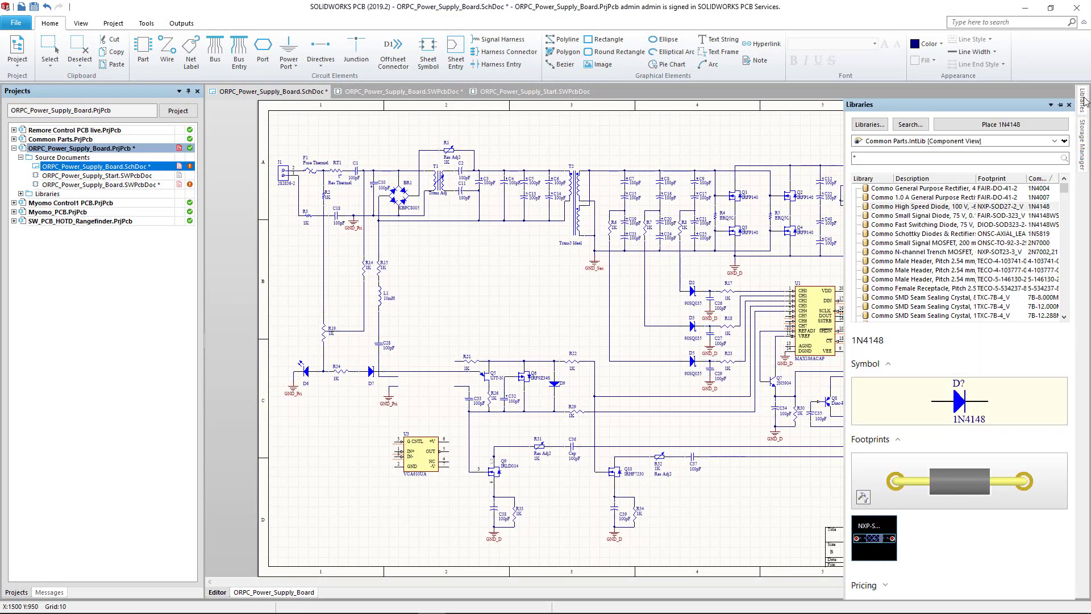
Preview the 1N4148WS diode, 5-534237-8 connector and 2N7000 MOSFET from Common Parts, then inspect the schematic.
{"action": "left_click", "coordinate": [941, 216]}
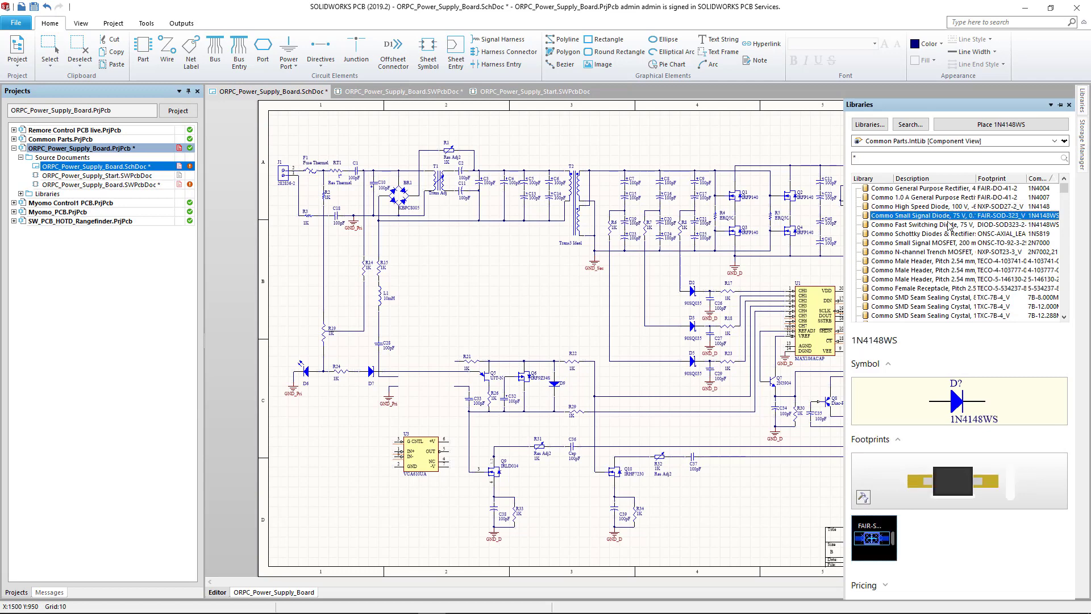
{"action": "left_click", "coordinate": [943, 287]}
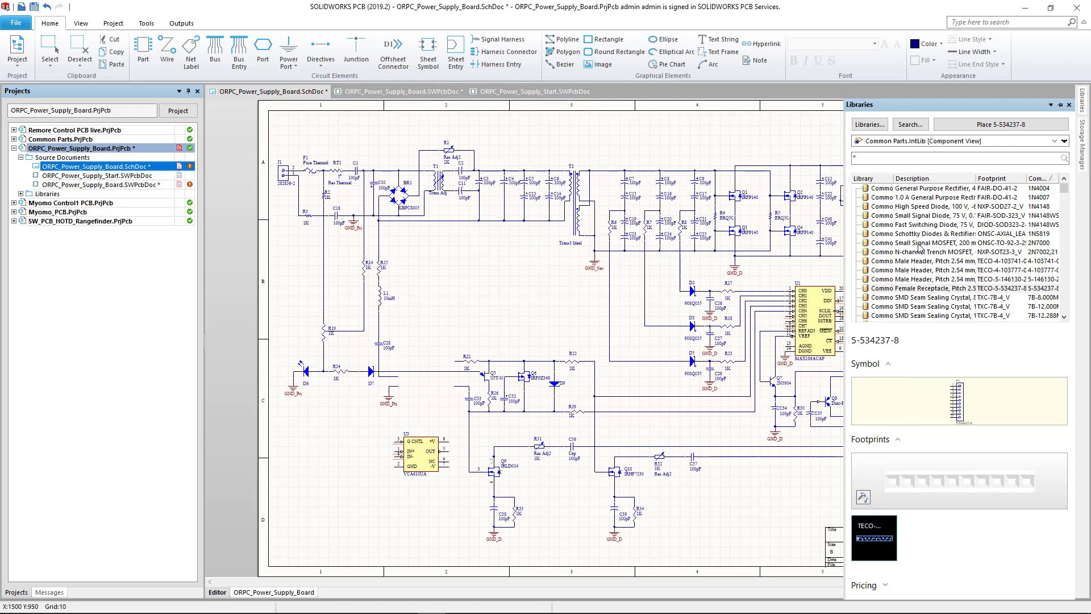
{"action": "left_click", "coordinate": [934, 242]}
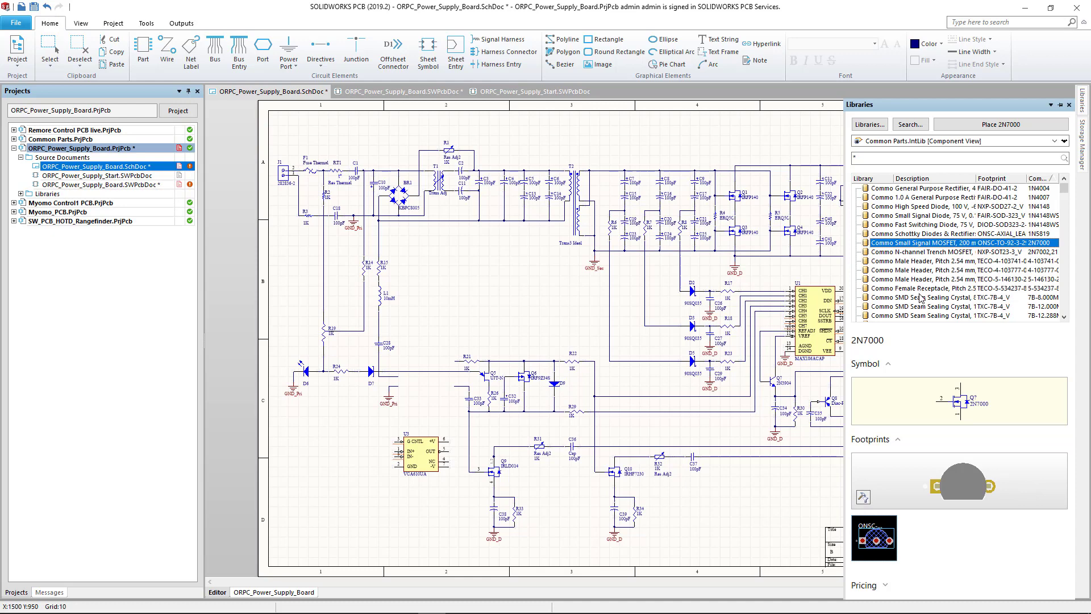
{"action": "left_click", "coordinate": [946, 216]}
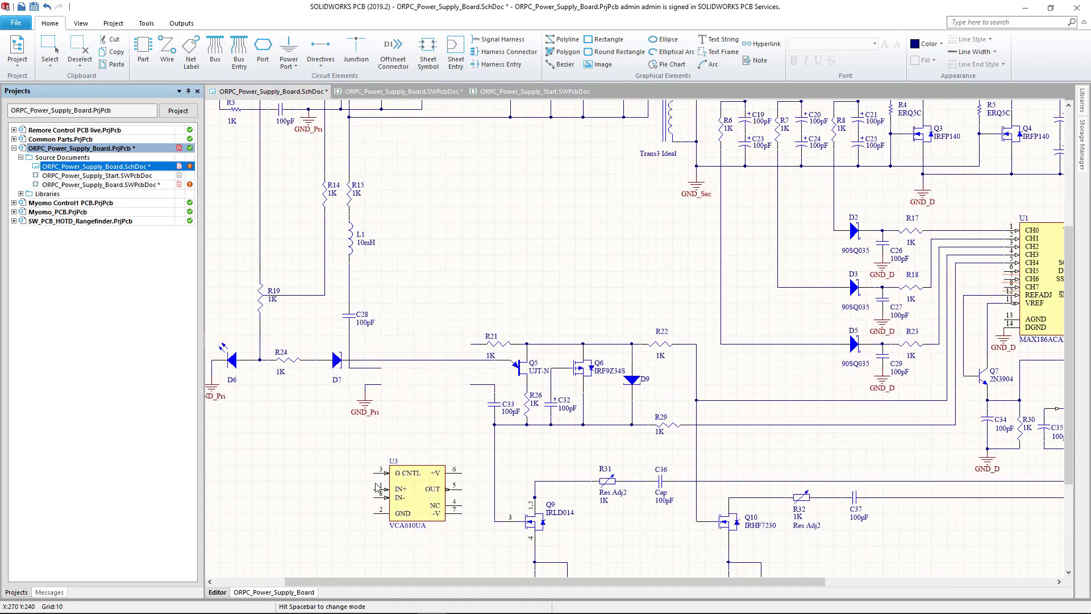
{"action": "left_click_drag", "start_coordinate": [406, 487], "coordinate": [426, 361]}
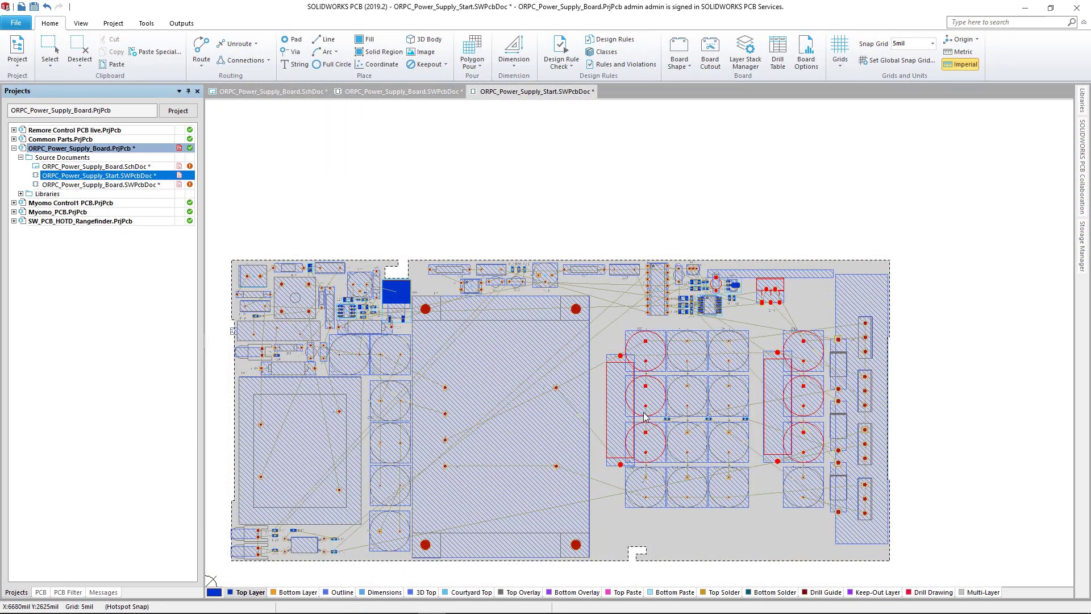
Reposition a part on the start board, then bring up the completed ORPC_Power_Supply_Board layout.
{"action": "left_click_drag", "start_coordinate": [647, 416], "coordinate": [611, 419]}
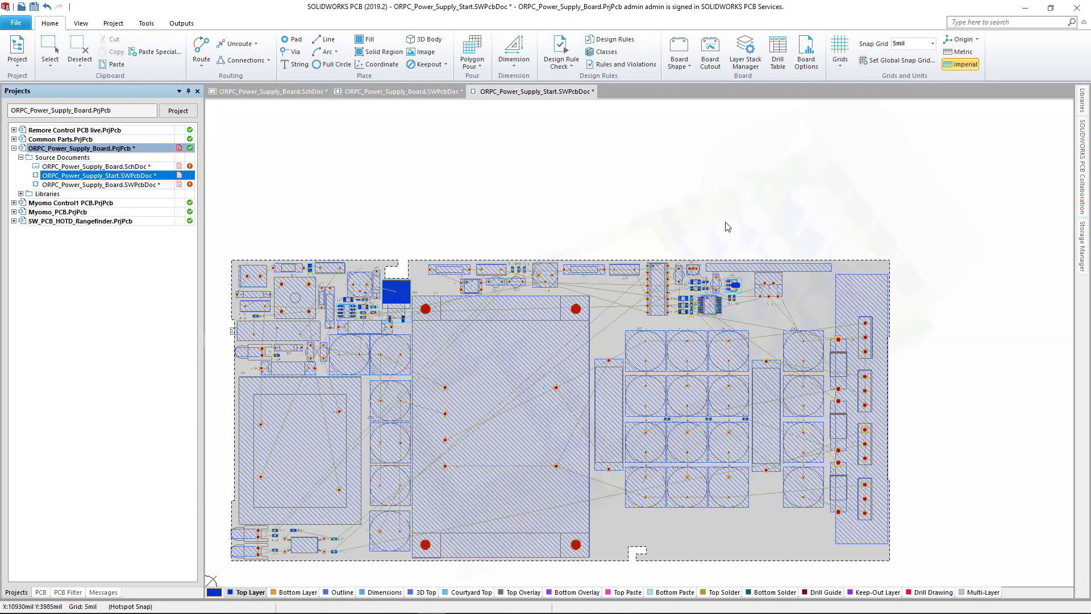
{"action": "left_click", "coordinate": [404, 91]}
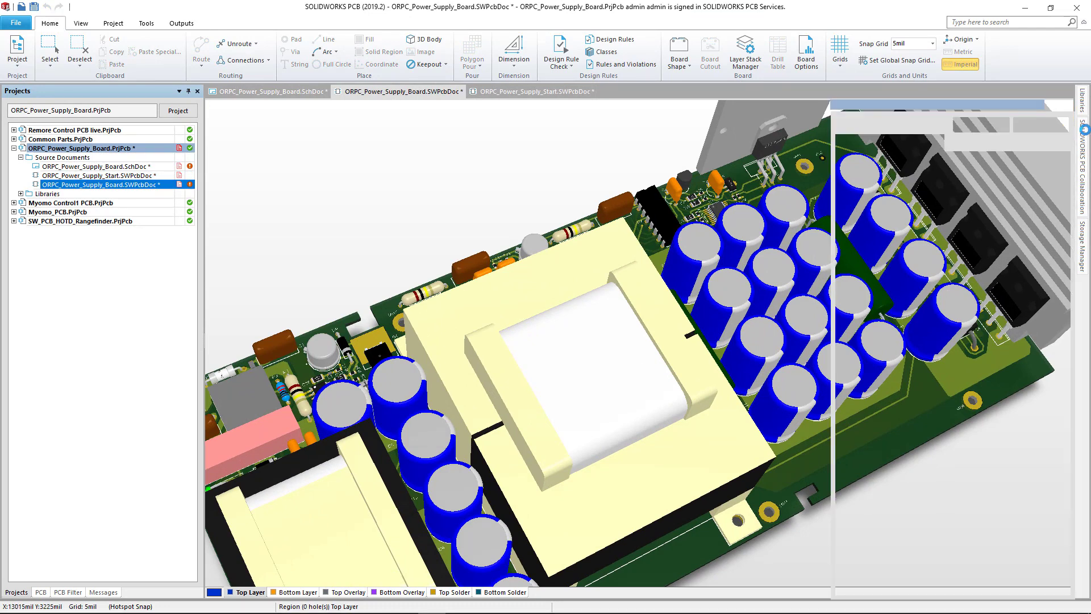
Show the completed power-supply board as a populated 3D model.
{"action": "left_click", "coordinate": [1085, 129]}
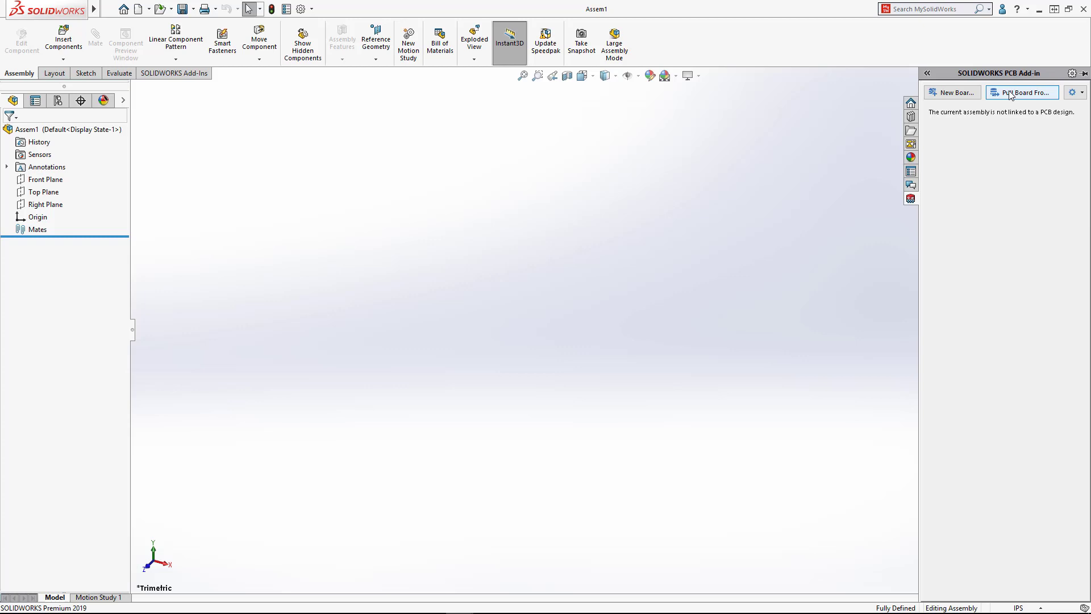
Pull the ORPC_Power_Supply_Board project into the assembly and save it as ORPC_Power_Supply_Board.sldasm.
{"action": "left_click", "coordinate": [1021, 92]}
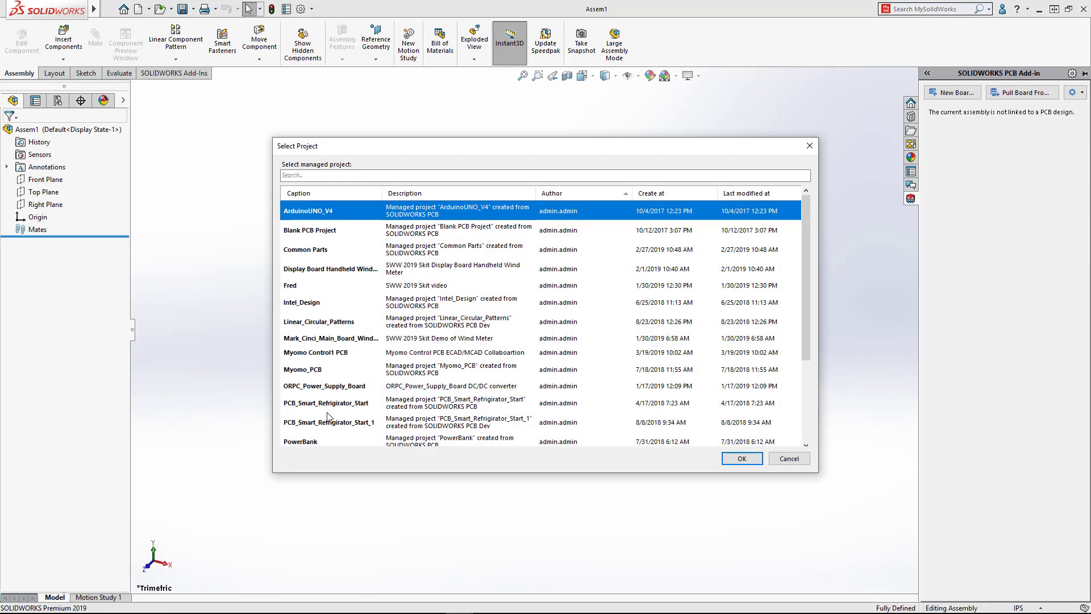
{"action": "scroll", "scroll_direction": "down", "scroll_amount": 3}
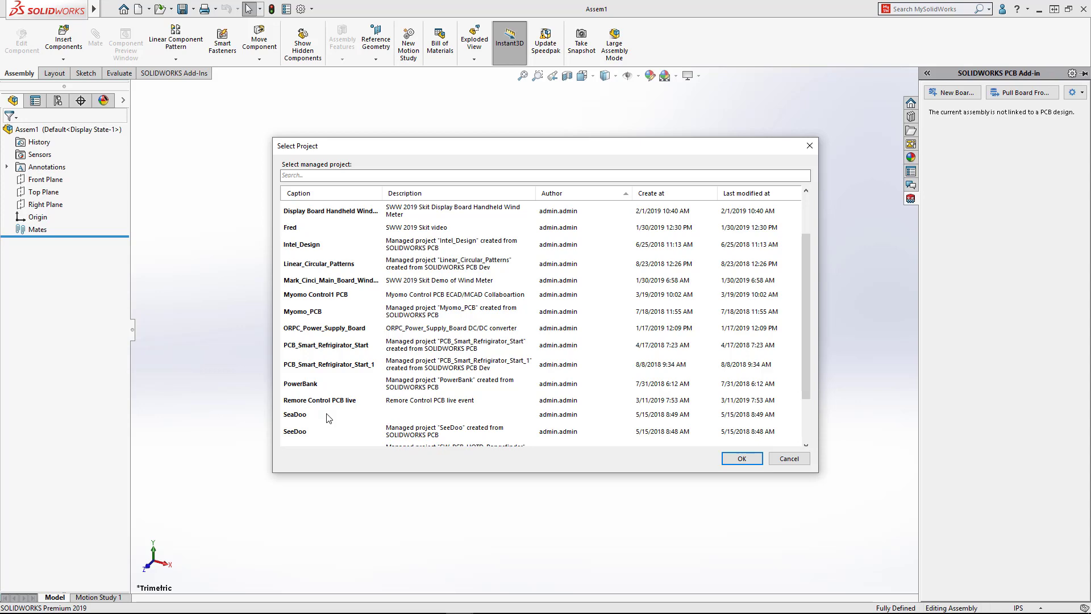
{"action": "left_click", "coordinate": [324, 328]}
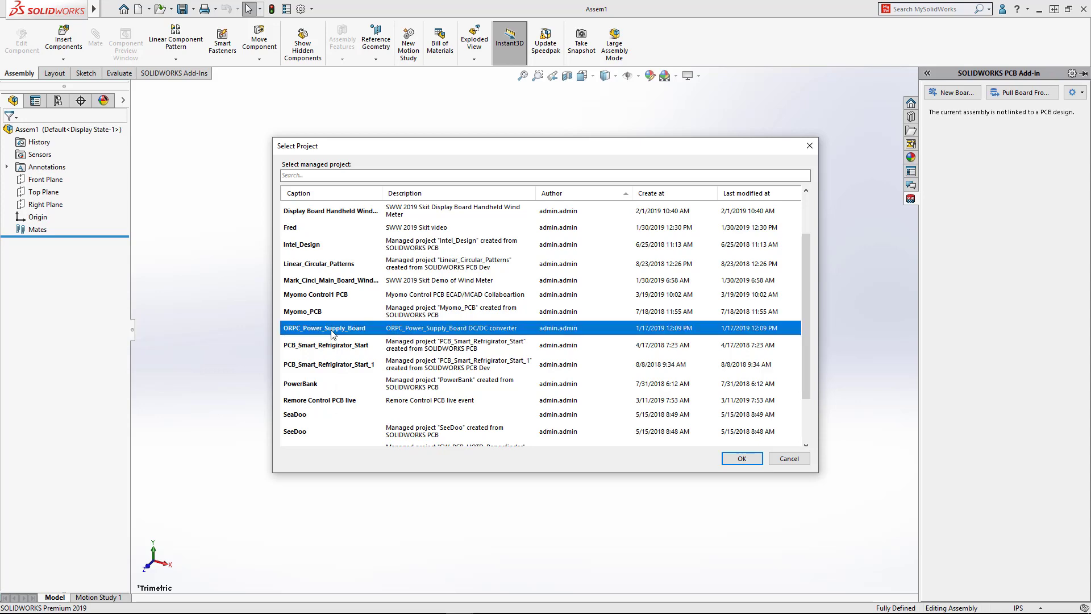
{"action": "left_click", "coordinate": [741, 458]}
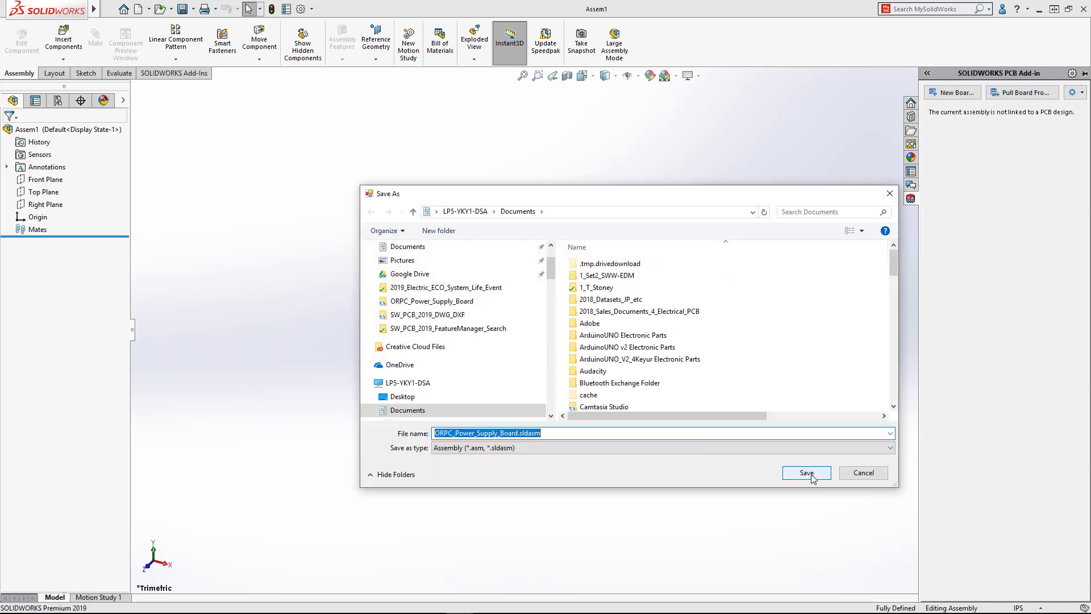
{"action": "left_click", "coordinate": [806, 472]}
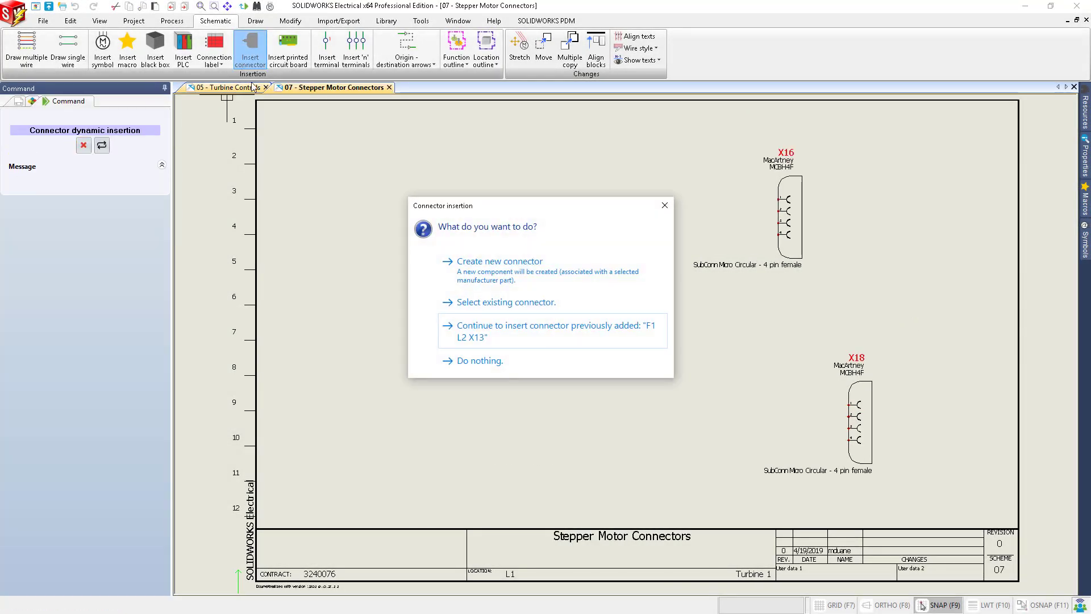
Select the existing =F1-X14 connector from L2 - Electrical Box for insertion.
{"action": "left_click", "coordinate": [506, 302]}
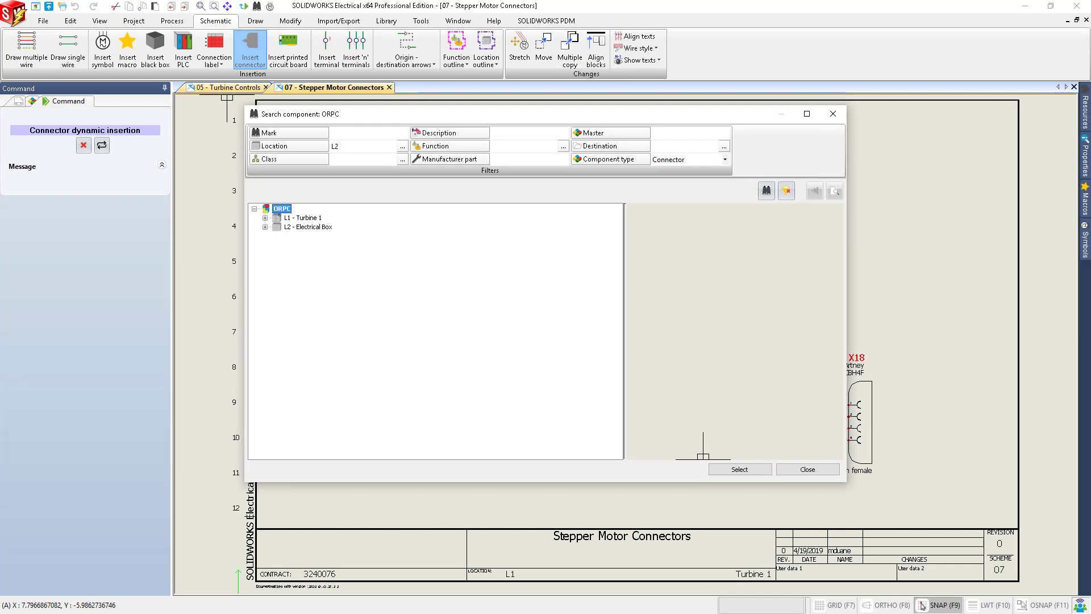
{"action": "left_click", "coordinate": [307, 309]}
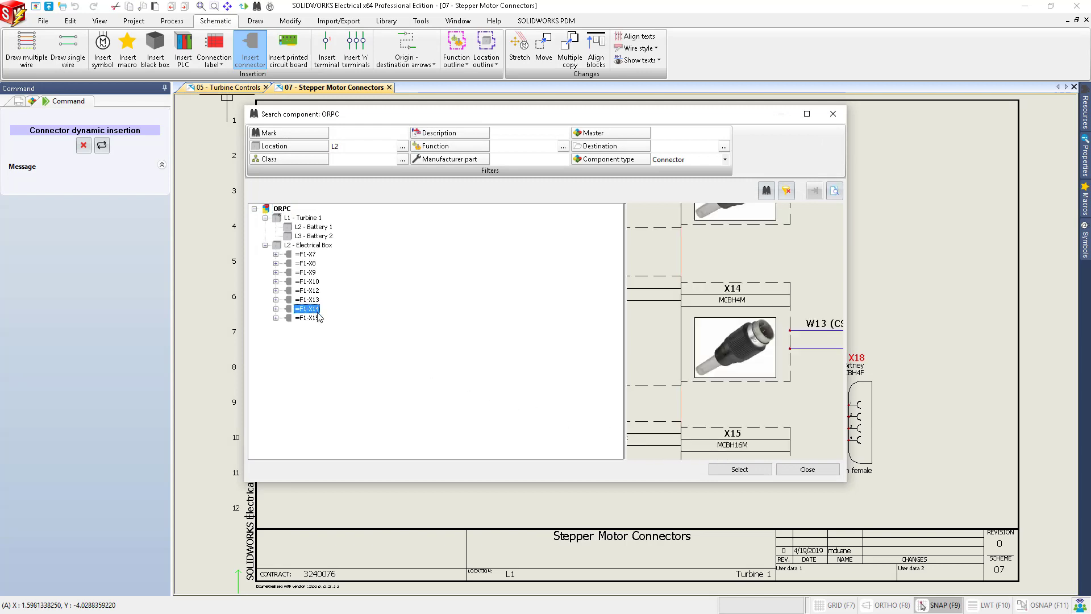
{"action": "left_click", "coordinate": [740, 468]}
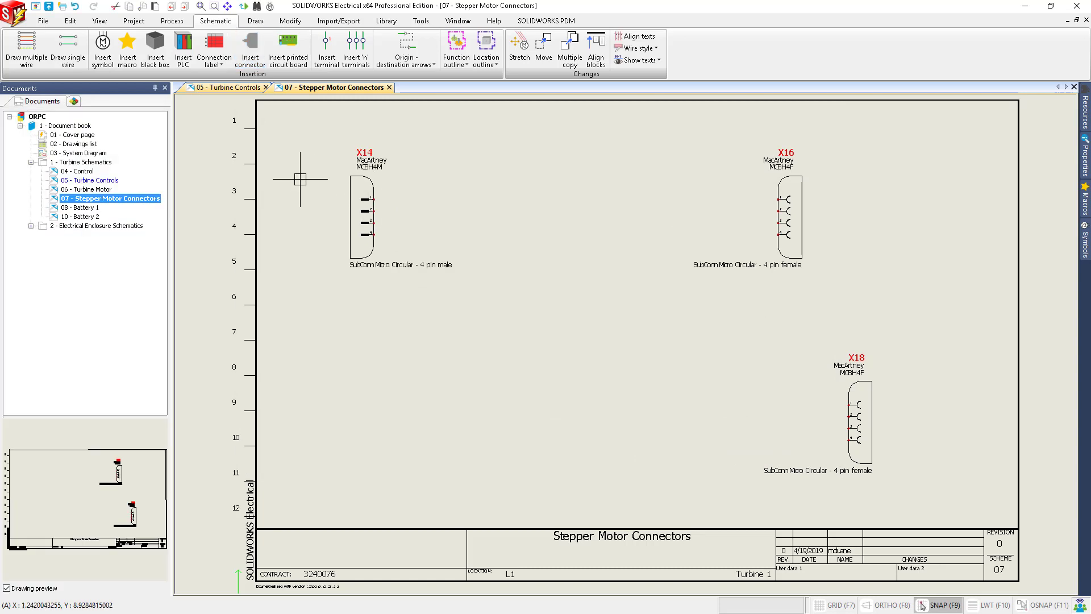
Place X14 on the sheet and view the List of wires by line style project report.
{"action": "left_click", "coordinate": [23, 47]}
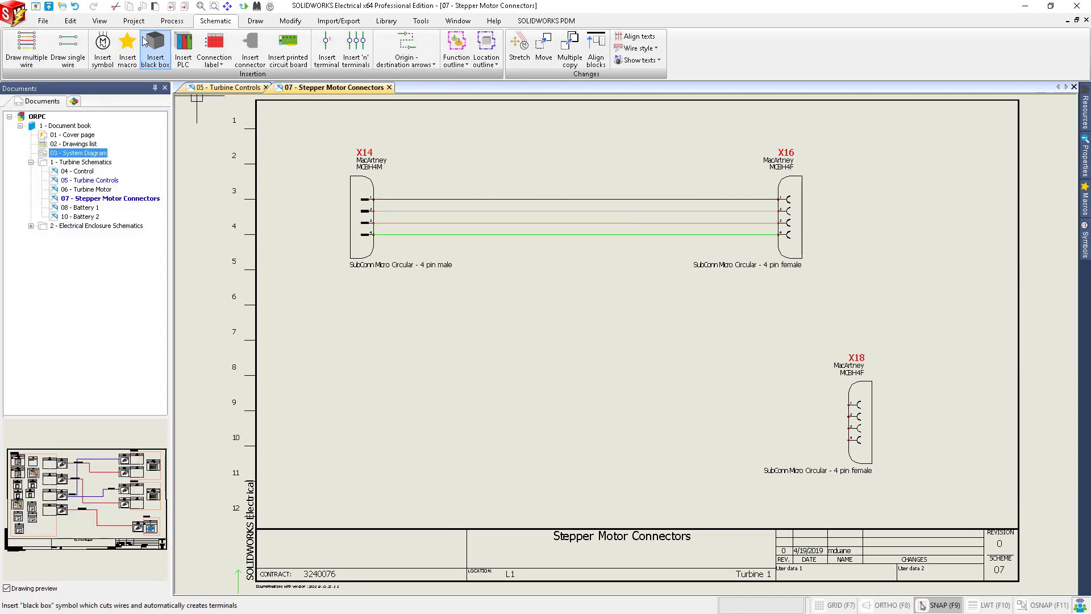
{"action": "left_click", "coordinate": [481, 48]}
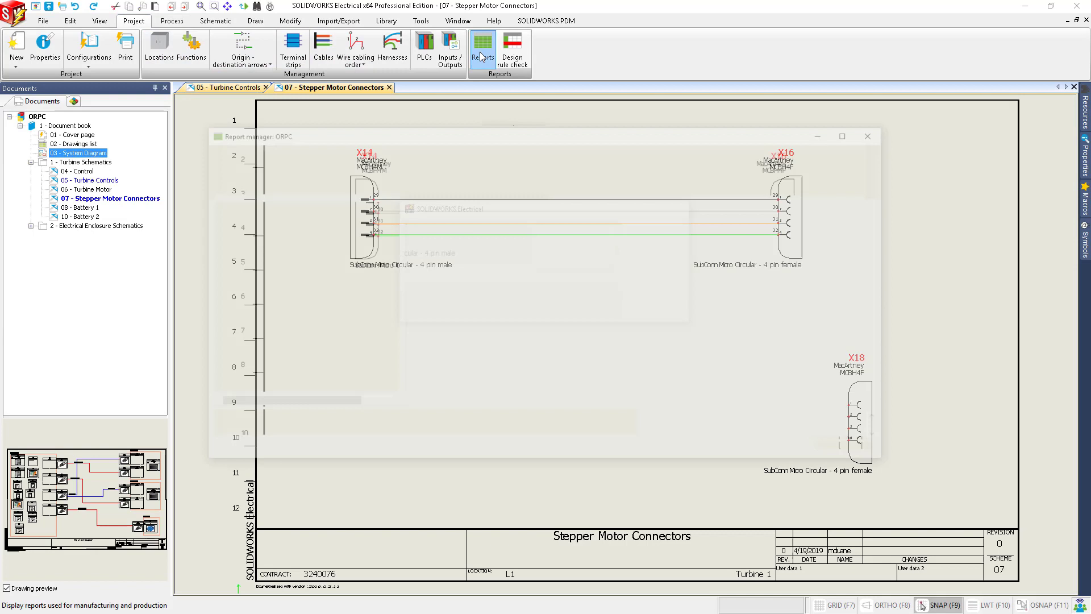
{"action": "left_click", "coordinate": [482, 44]}
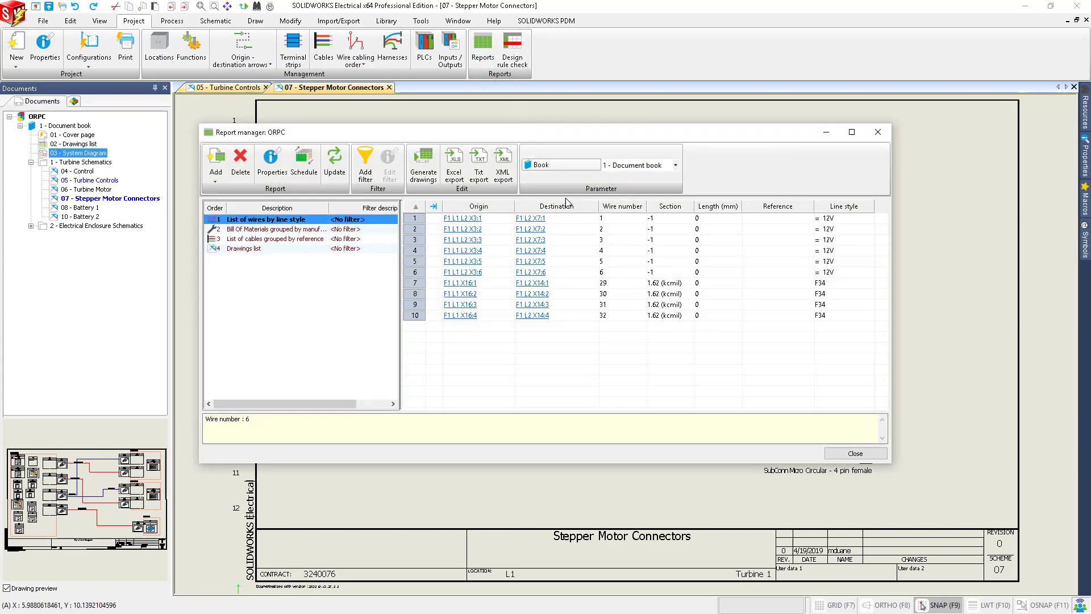
{"action": "left_click", "coordinate": [616, 283]}
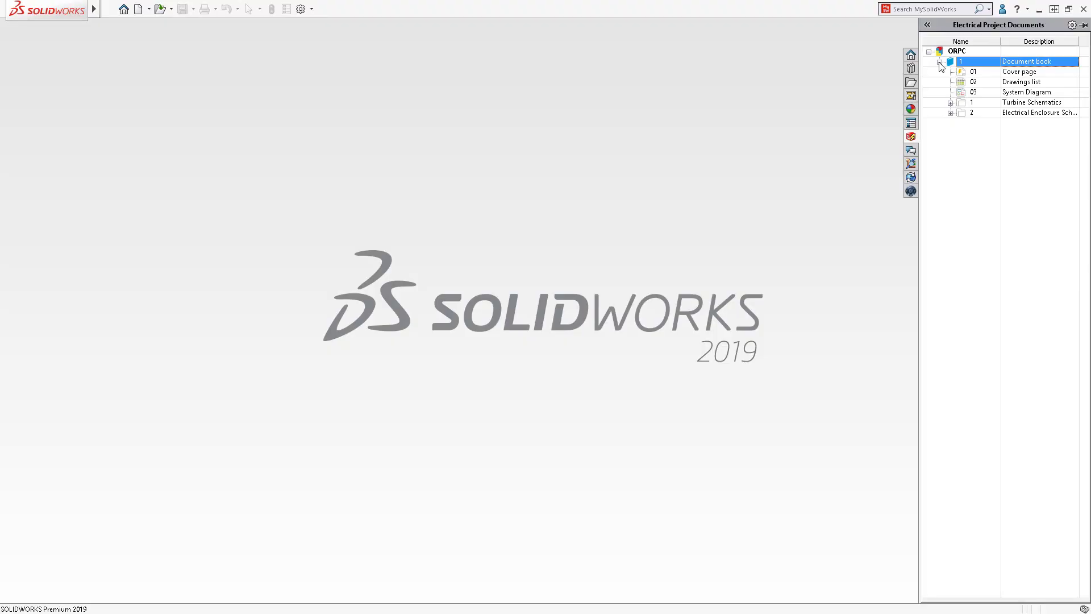
Create the ORPC project's SOLIDWORKS assembly from the existing M-ATGU-XXXXX master assembly file.
{"action": "right_click", "coordinate": [955, 51]}
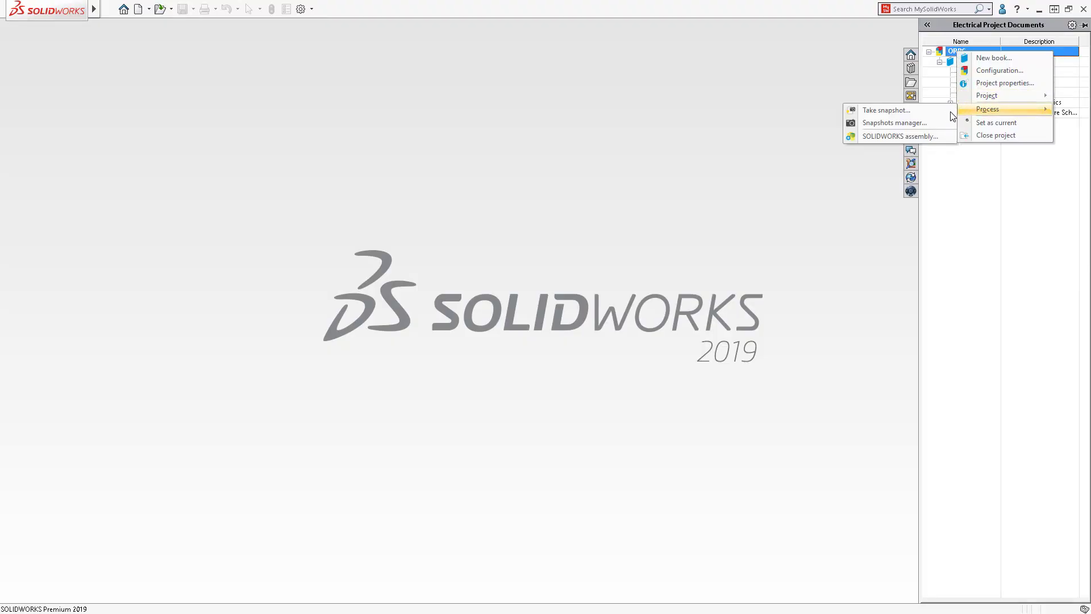
{"action": "left_click", "coordinate": [900, 136]}
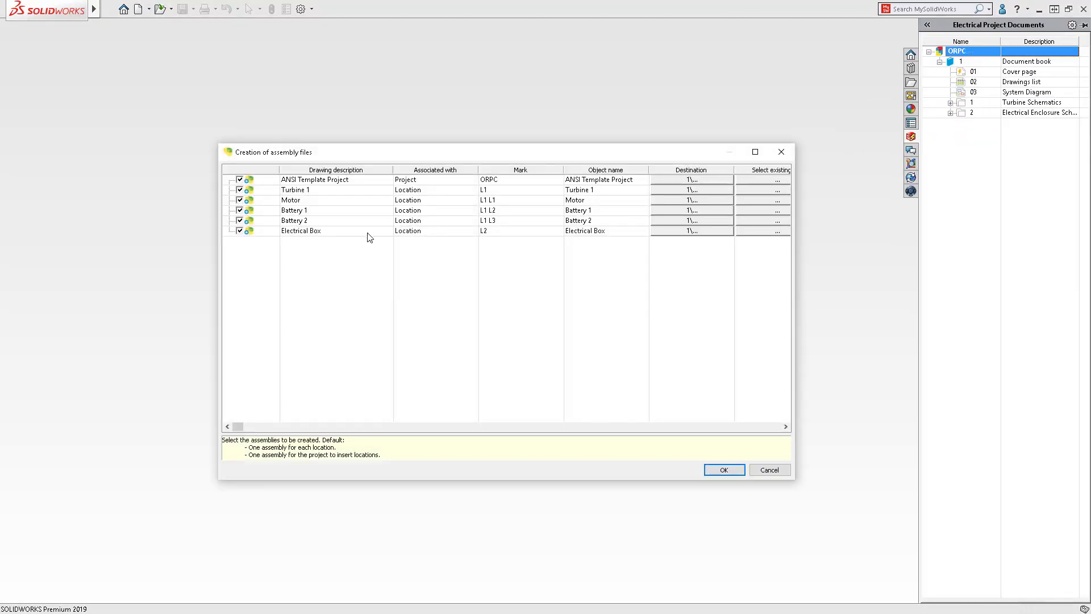
{"action": "left_click", "coordinate": [239, 189]}
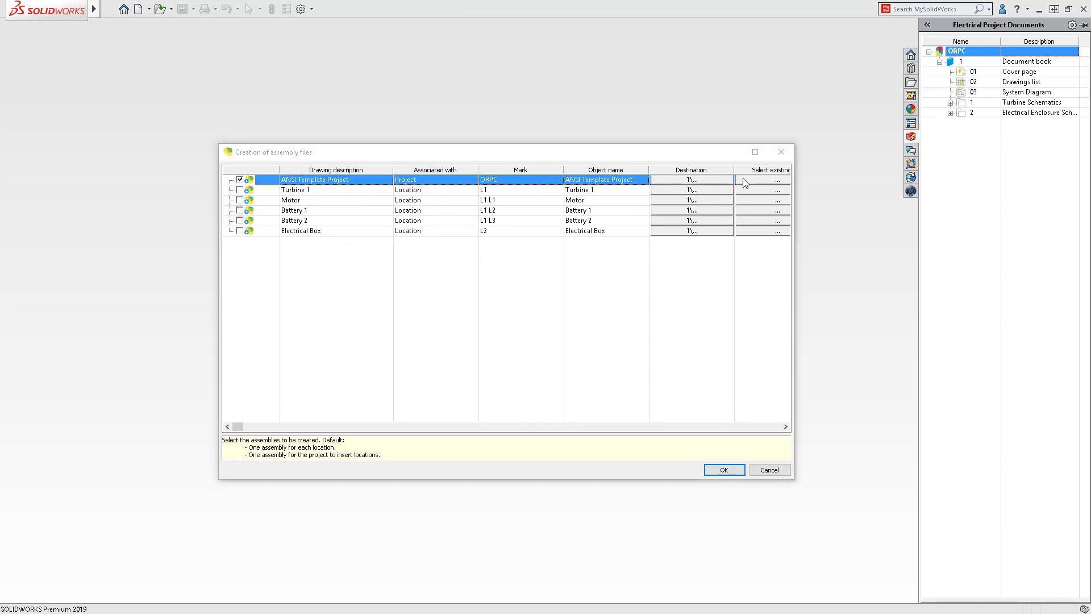
{"action": "left_click", "coordinate": [778, 179]}
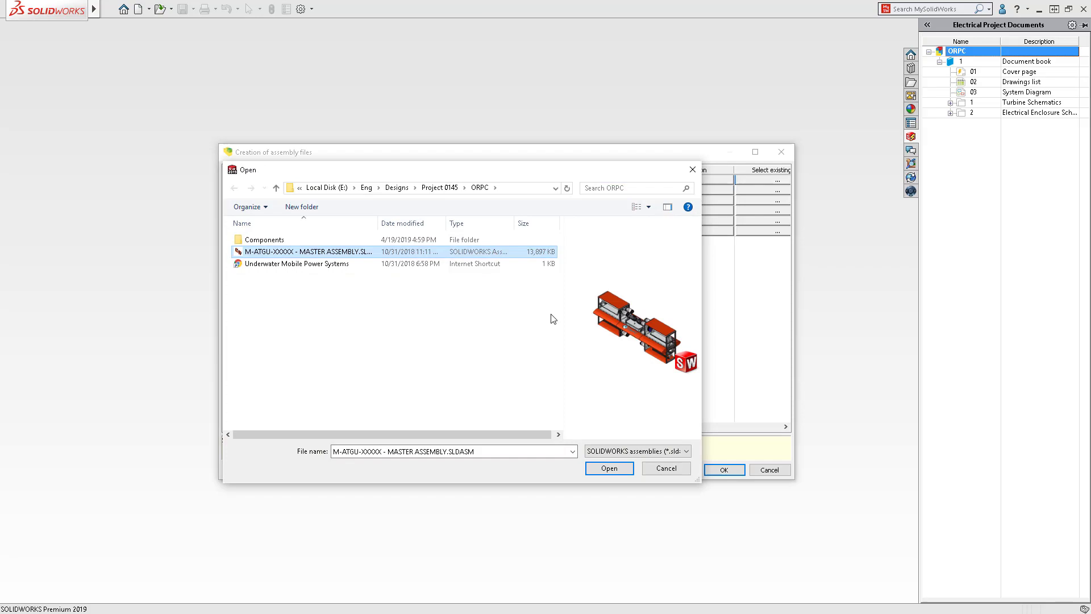
{"action": "left_click", "coordinate": [609, 468]}
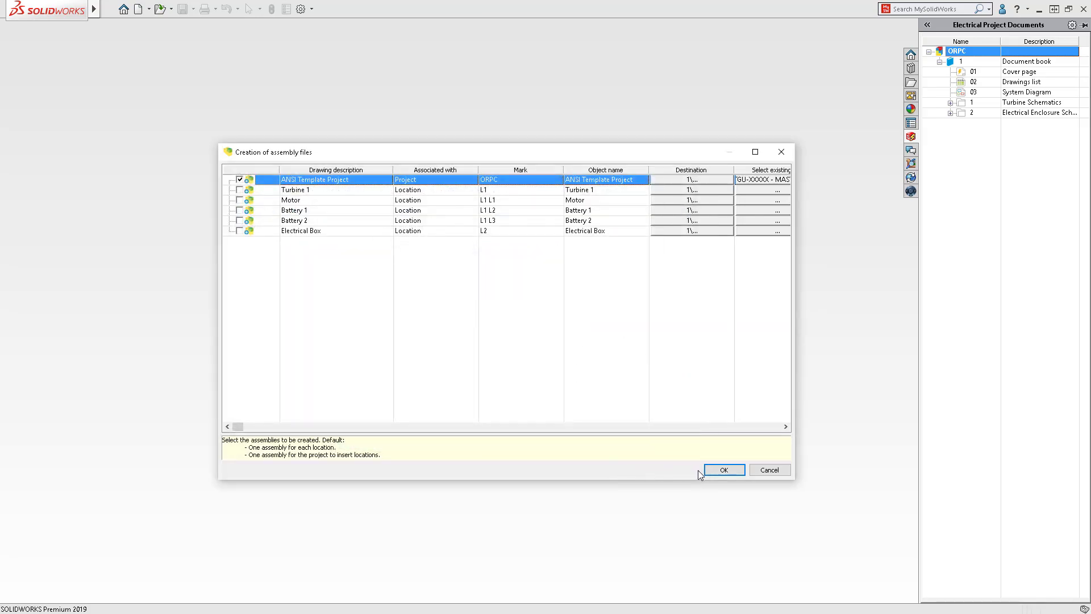
{"action": "left_click", "coordinate": [723, 469]}
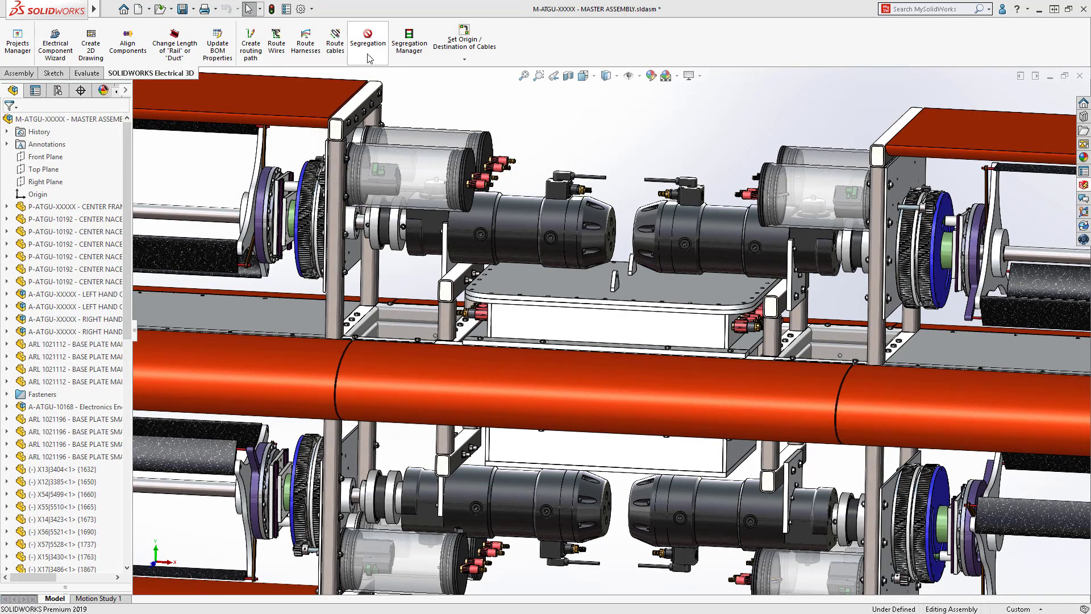
Route cables with SOLIDWORKS Route for All components across the master assembly.
{"action": "left_click", "coordinate": [334, 43]}
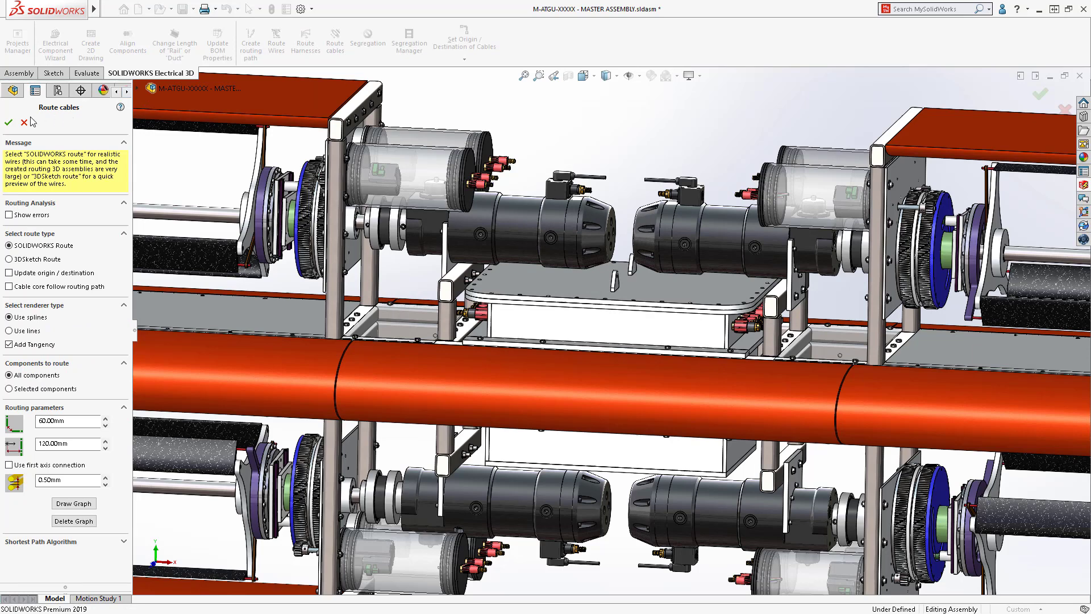
{"action": "left_click", "coordinate": [9, 122]}
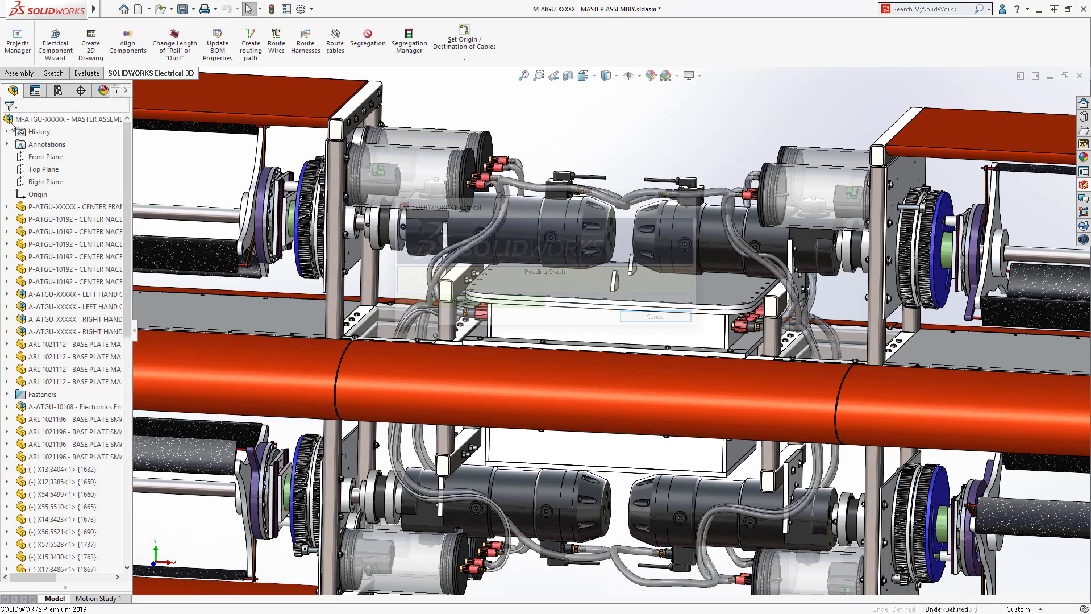